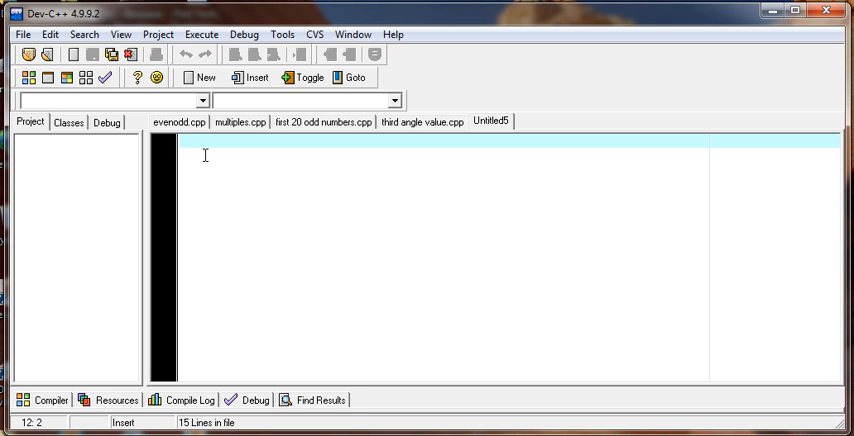
# Write the comment /*WAP to display the sum of all digits of a multi-digits number.*/
pyautogui.write('//')
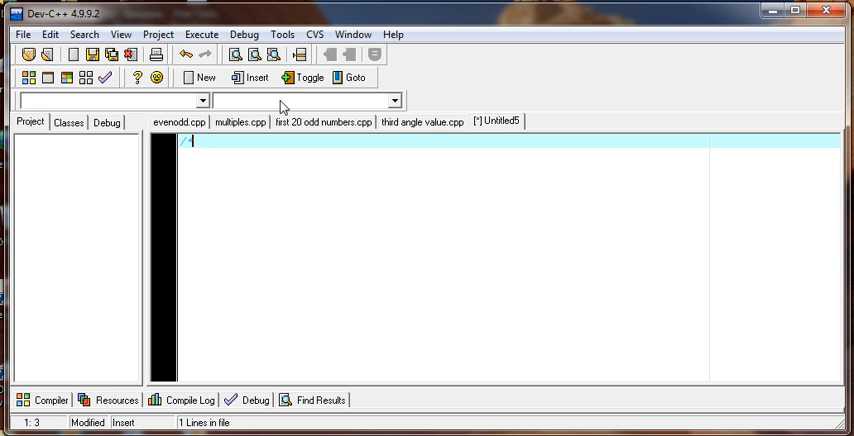
pyautogui.write('WAP to display t')
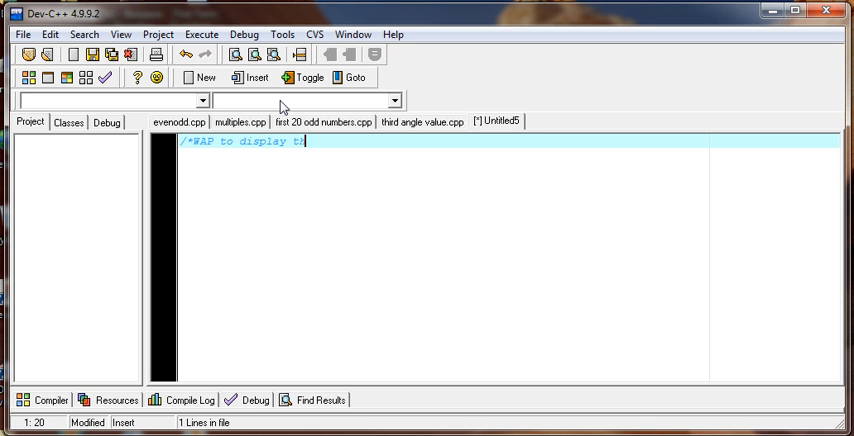
pyautogui.write('he sum of all')
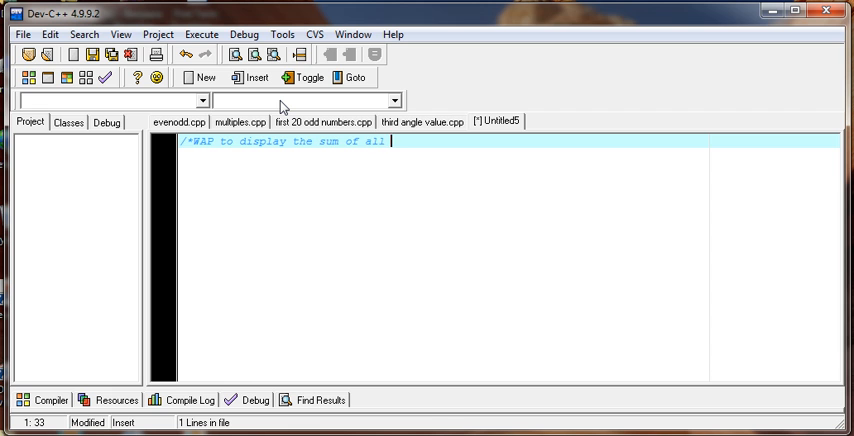
pyautogui.write('digits of a mult-')
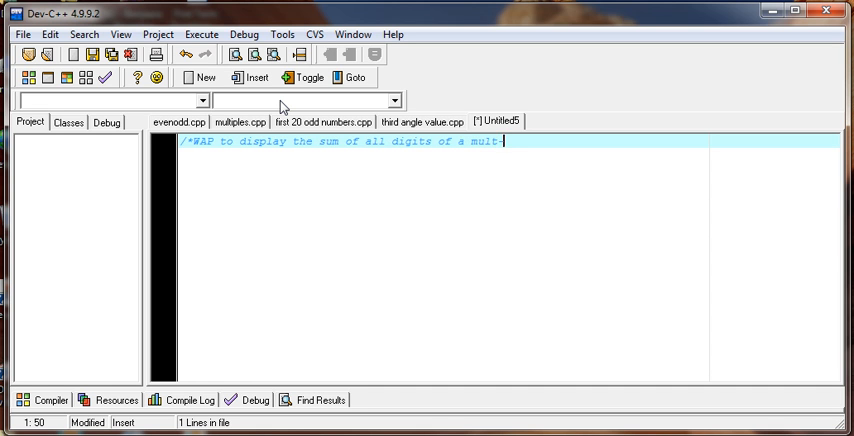
pyautogui.write('i-dig')
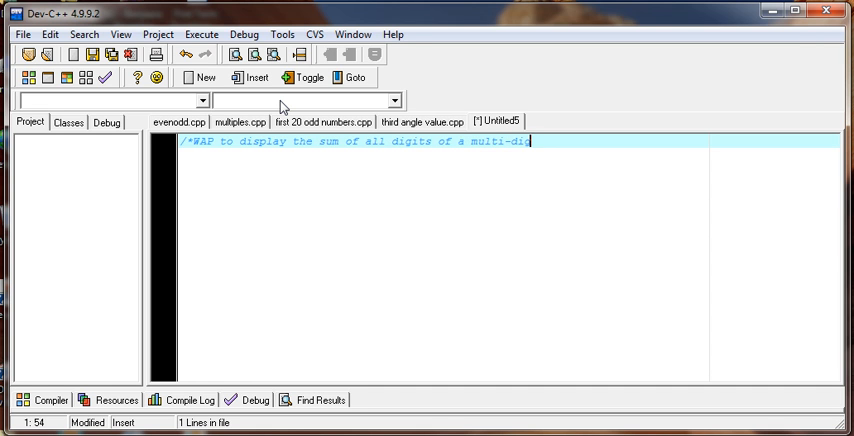
pyautogui.write('tit')
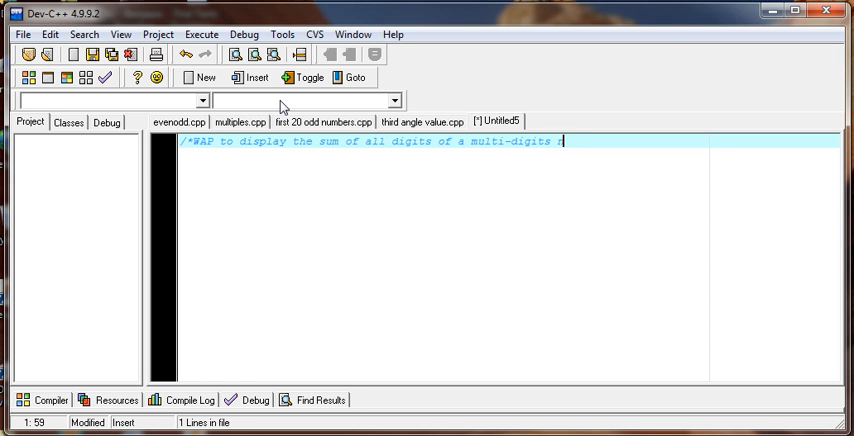
pyautogui.write('umber')
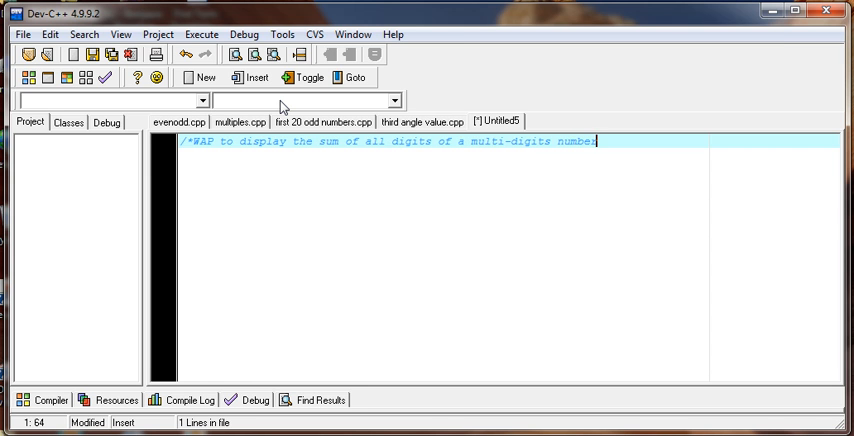
pyautogui.write('.*/')
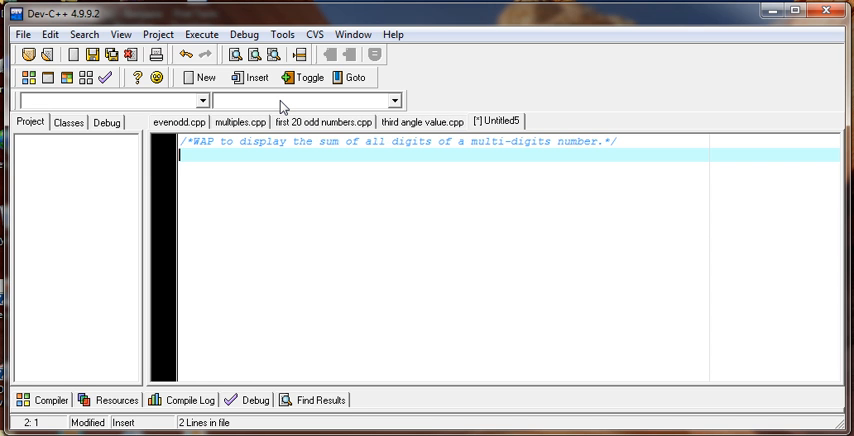
# Add #include<stdio.h> and #include<conio.h>, then begin int main()
pyautogui.write('#include')
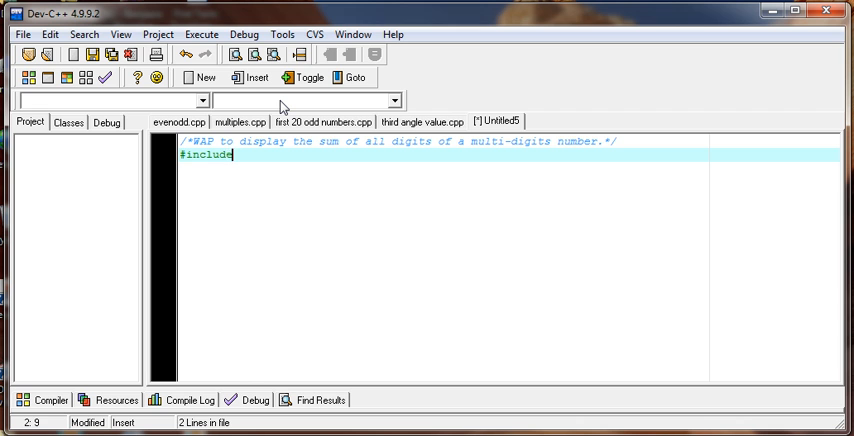
pyautogui.write('<stdio.h>')
pyautogui.write('#in')
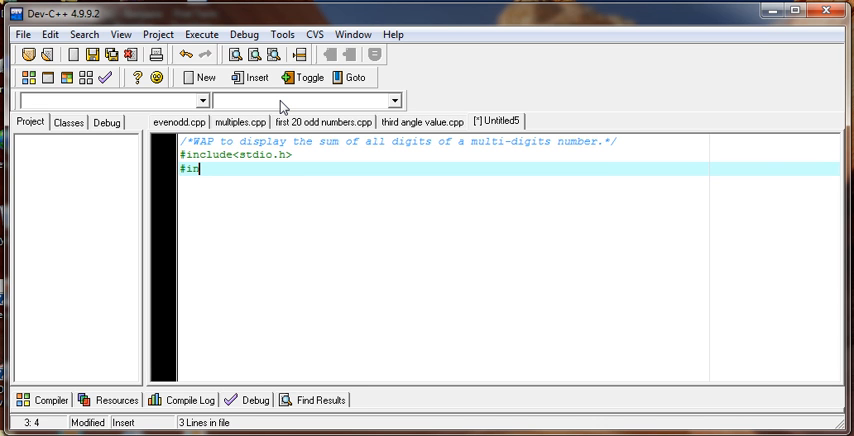
pyautogui.write('clude<')
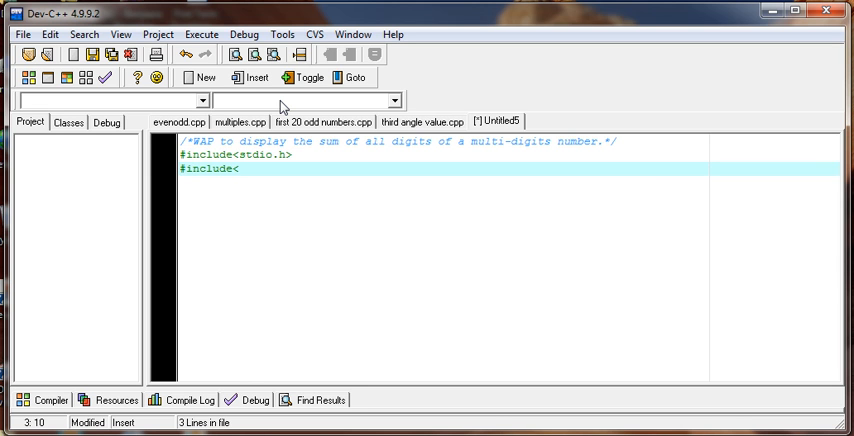
pyautogui.write('conio.h')
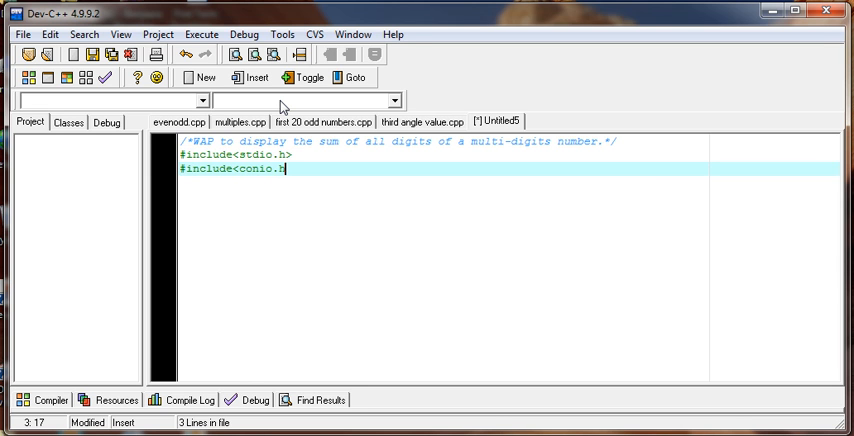
pyautogui.write('int m')
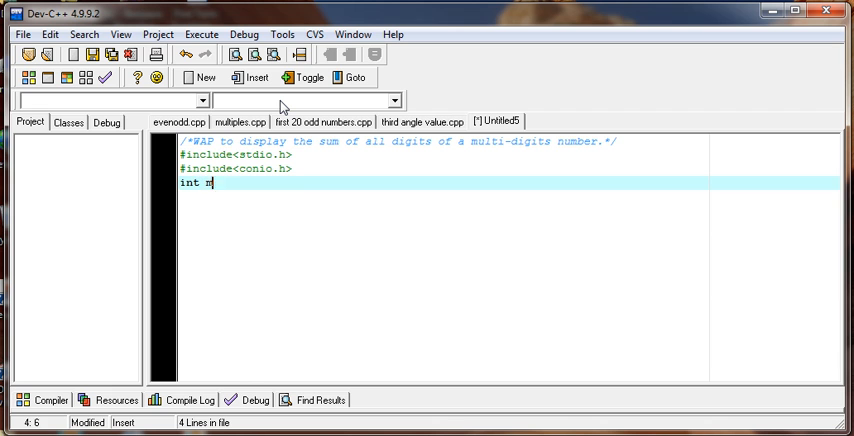
pyautogui.write('ain()')
pyautogui.write('{')
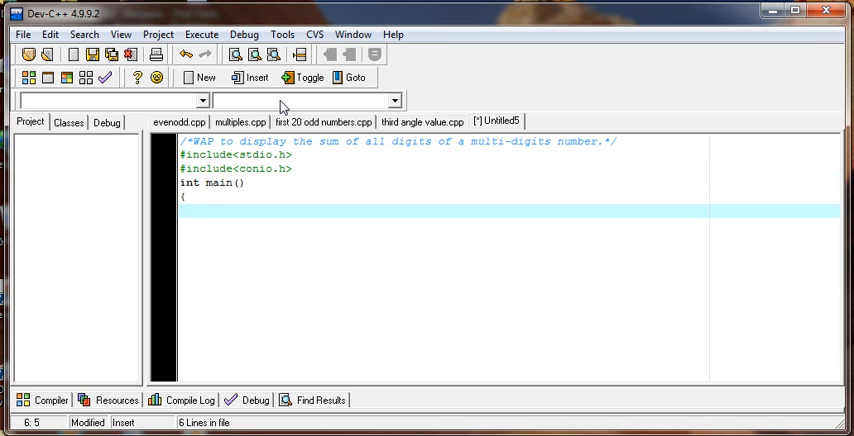
# Declare the integers num, r and sum=0 inside main
pyautogui.write('int')
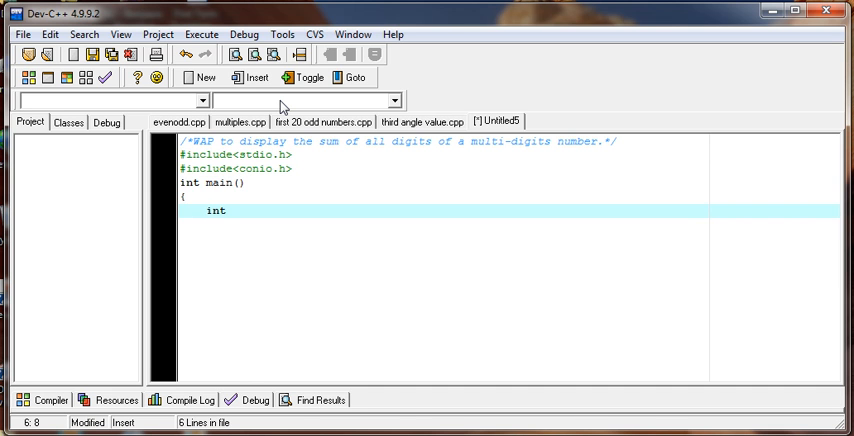
pyautogui.write('" "')
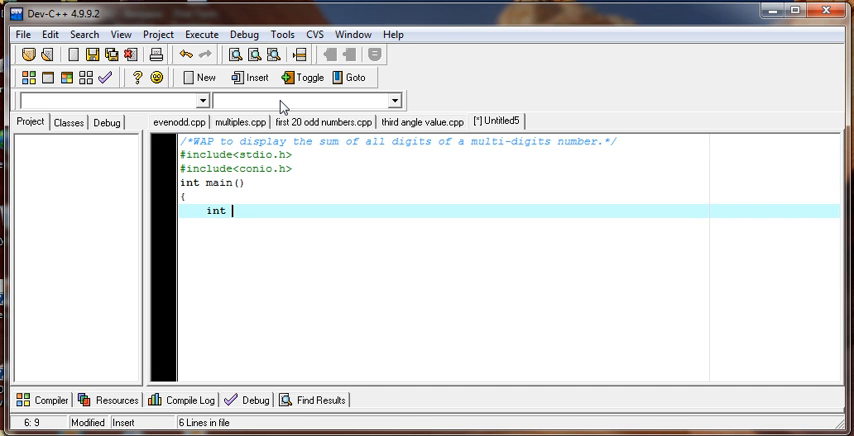
pyautogui.write('num')
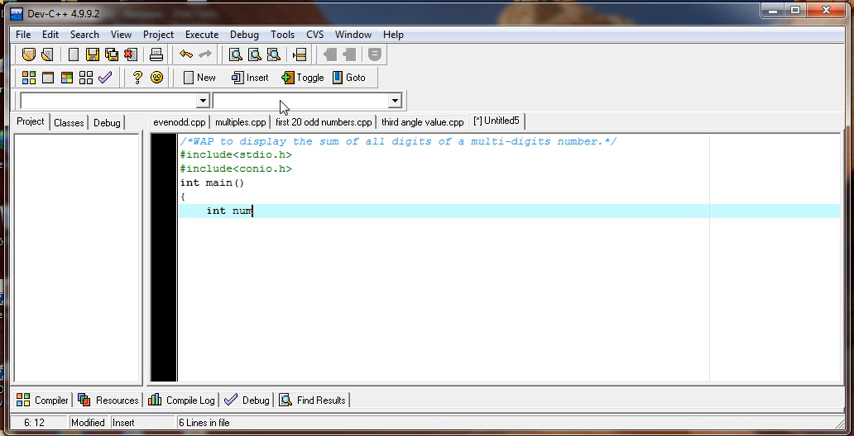
pyautogui.write(', s')
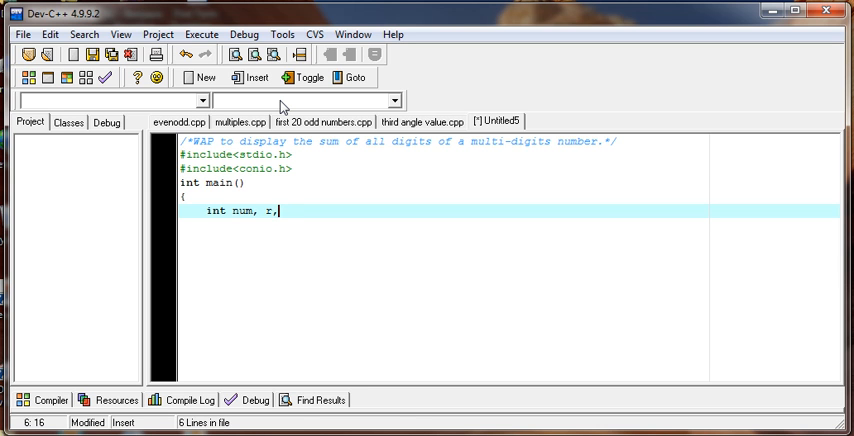
pyautogui.write('sum')
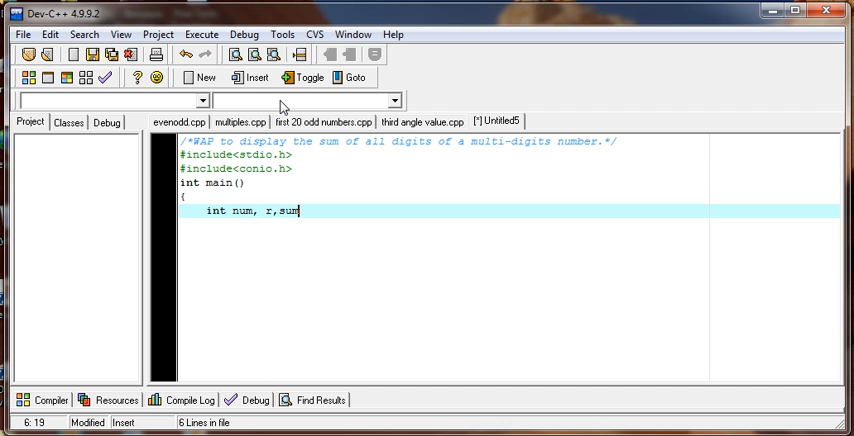
pyautogui.write('=0;')
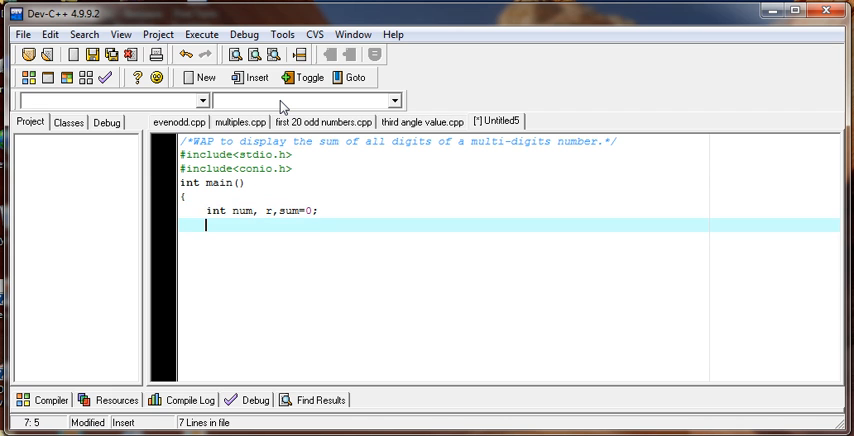
# Add a printf prompting the user to enter a multi-digits number
pyautogui.write('printf')
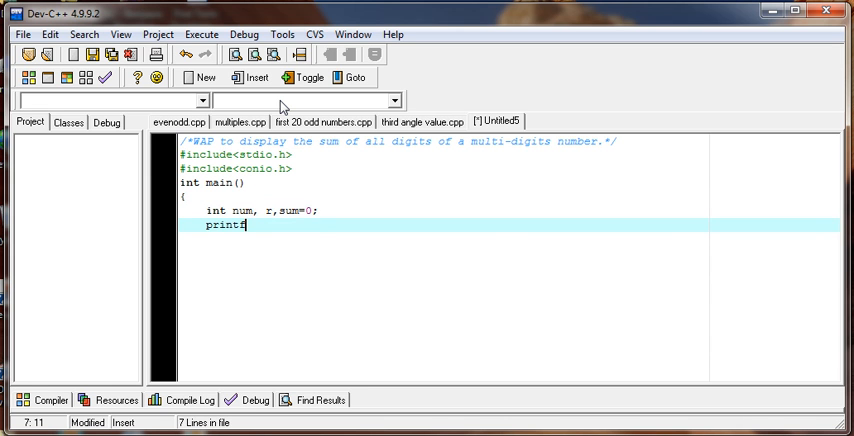
pyautogui.write('("Enter a multi')
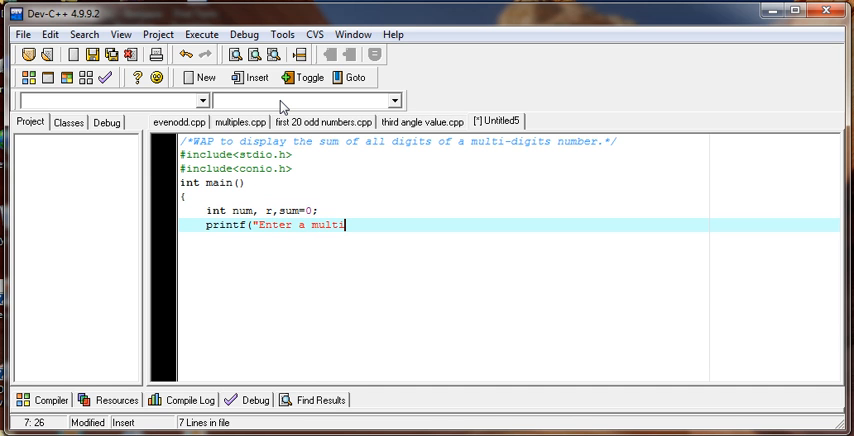
pyautogui.write('-digits')
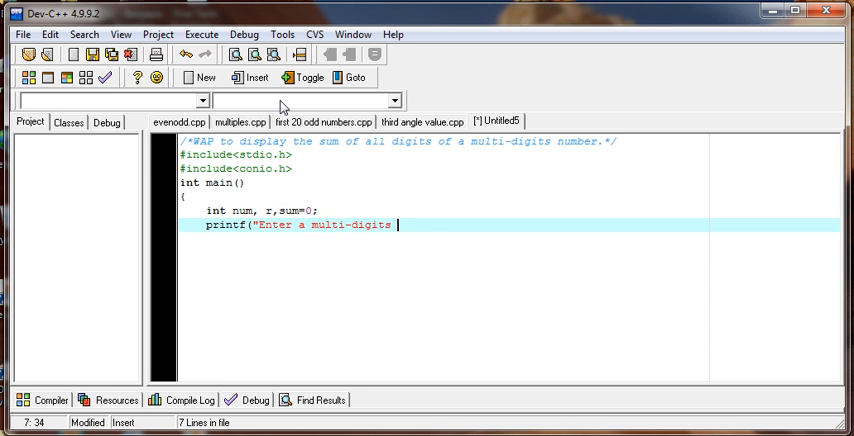
pyautogui.write('number')
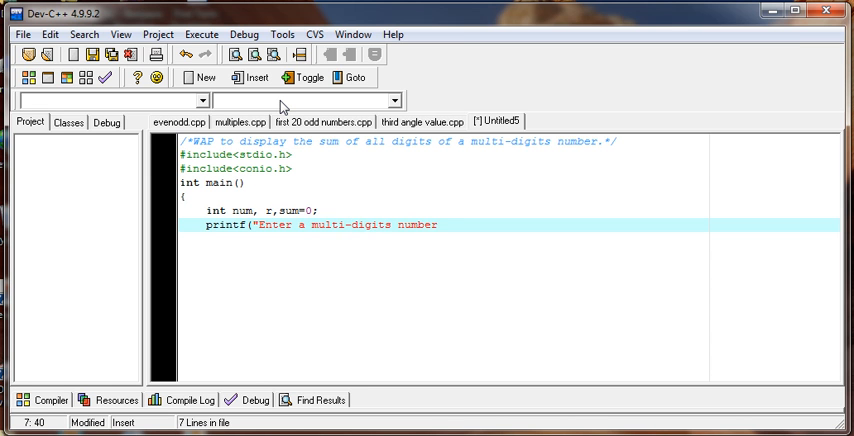
pyautogui.write('\\n')
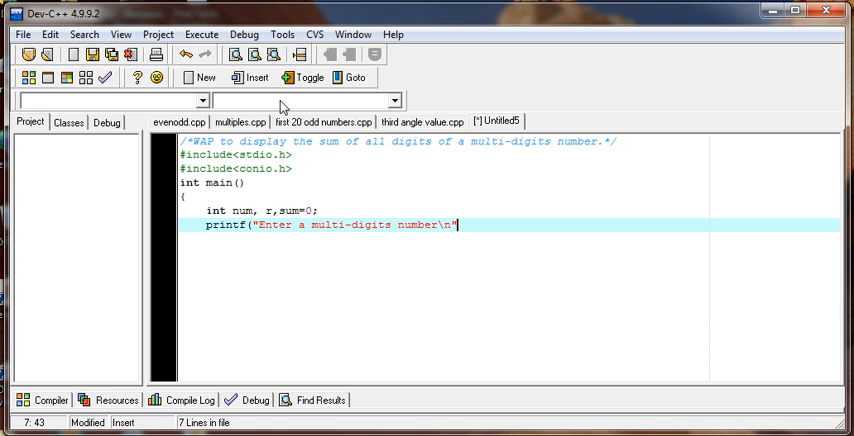
pyautogui.write(';')
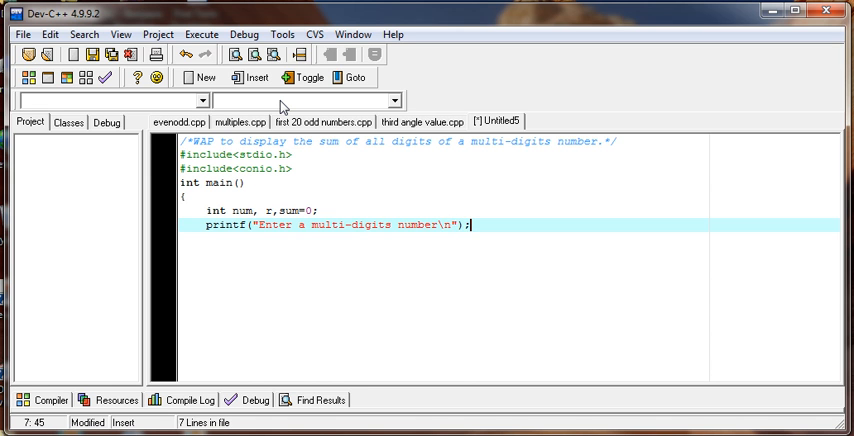
# Read the number into num with scanf("%d",&num);
pyautogui.write('scanf("')
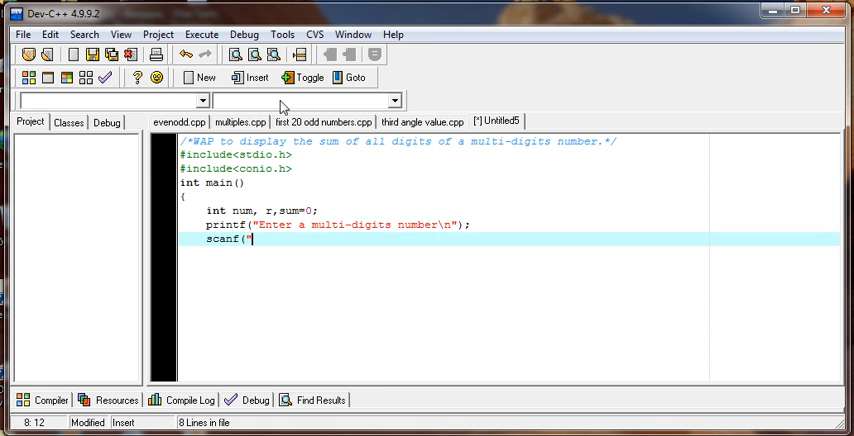
pyautogui.write('%d"')
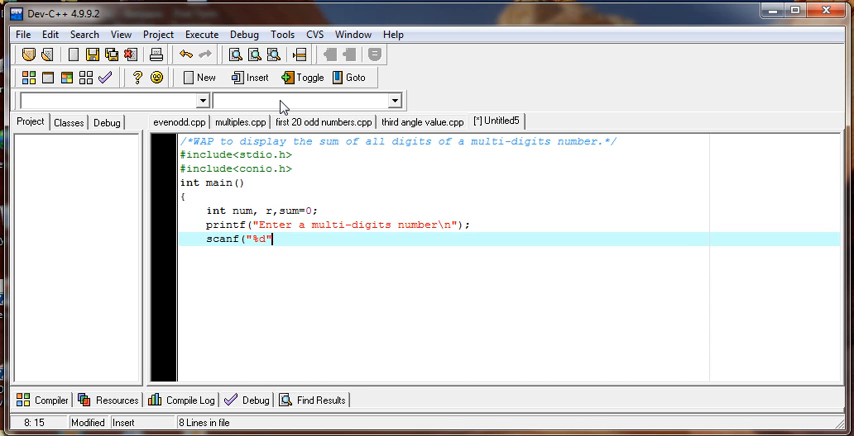
pyautogui.write(',&')
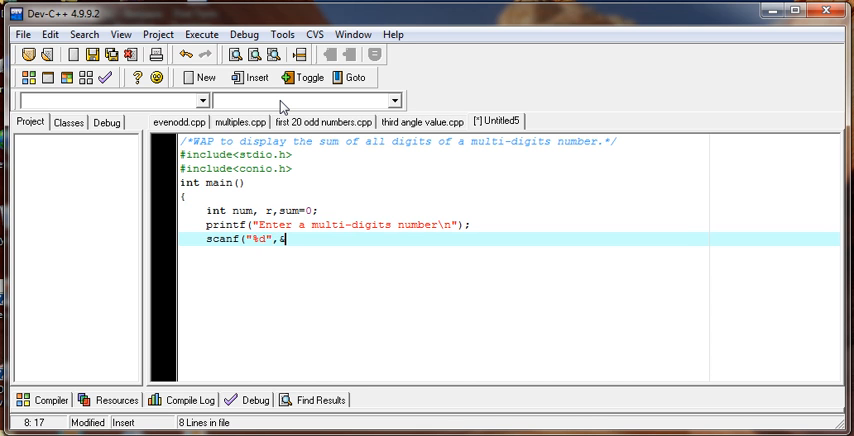
pyautogui.write('&num);')
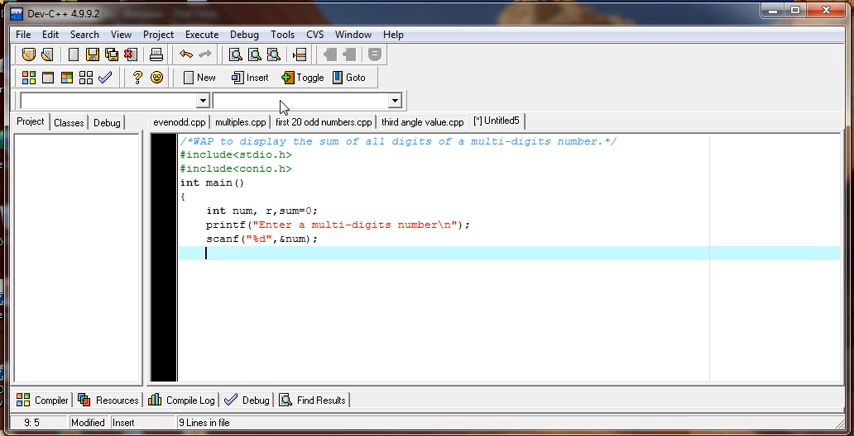
# Start a while(num!=0) loop that takes the last digit with r=num%10
pyautogui.write('while(num')
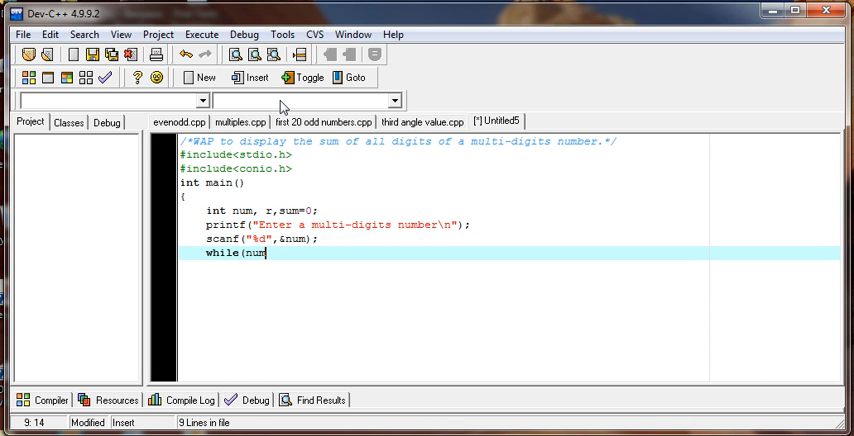
pyautogui.write('!=0')
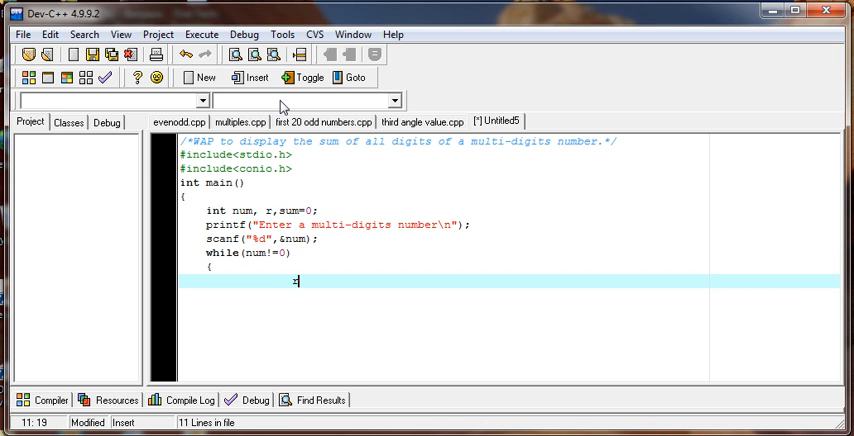
pyautogui.write('r')
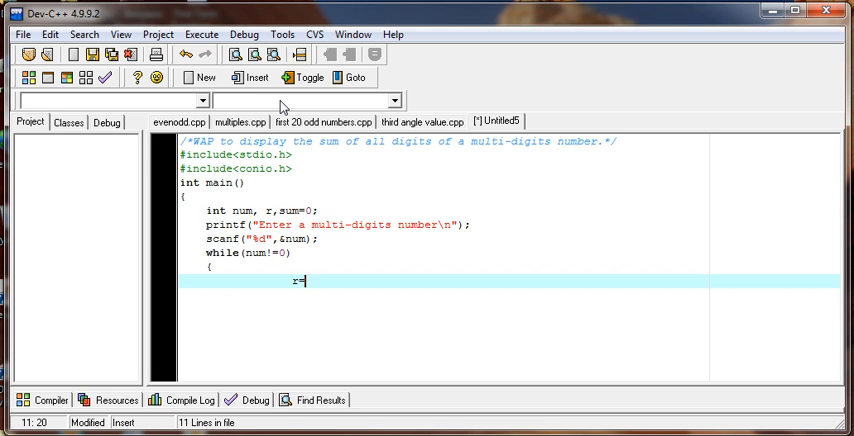
pyautogui.write('num')
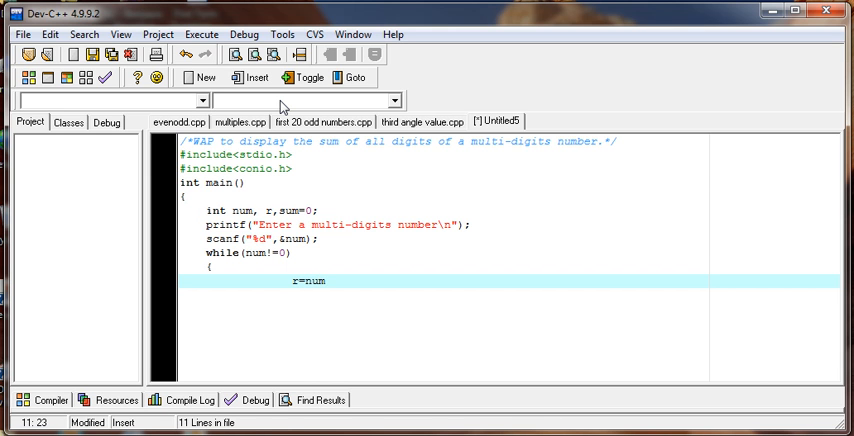
pyautogui.write('%10;')
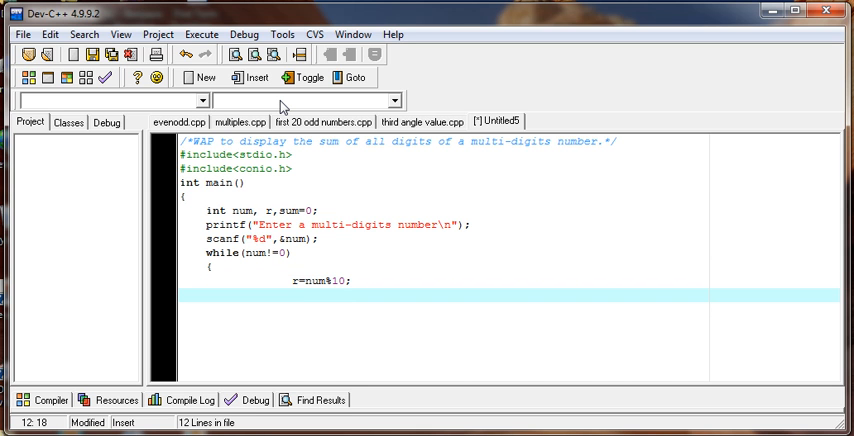
# Add sum=sum+r; and num=num/10; to the loop body and close it
pyautogui.write('=')
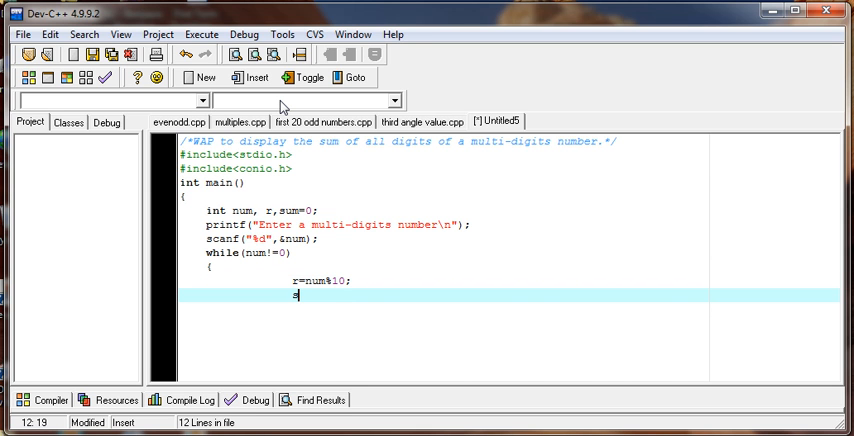
pyautogui.write('sum=')
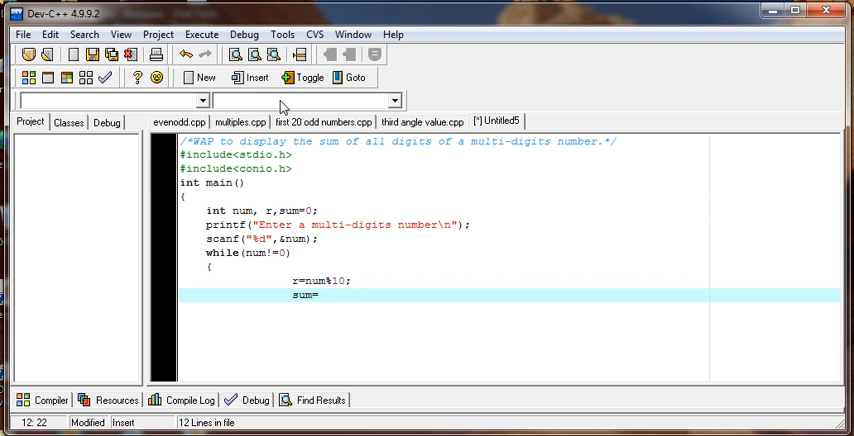
pyautogui.write('sum')
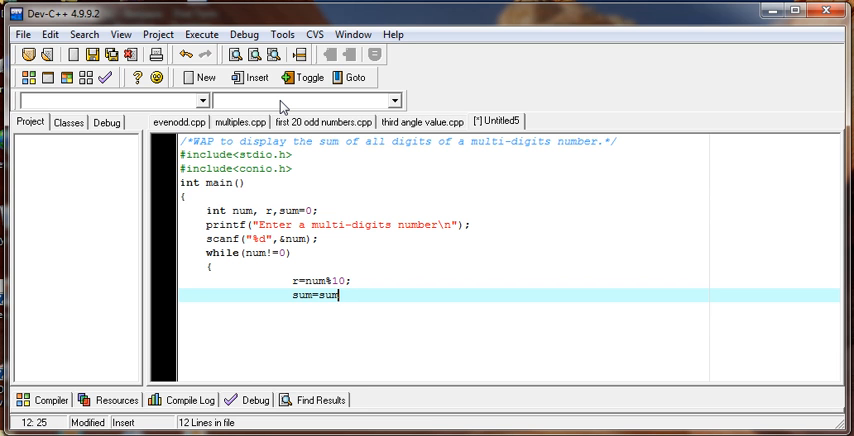
pyautogui.write('+r;')
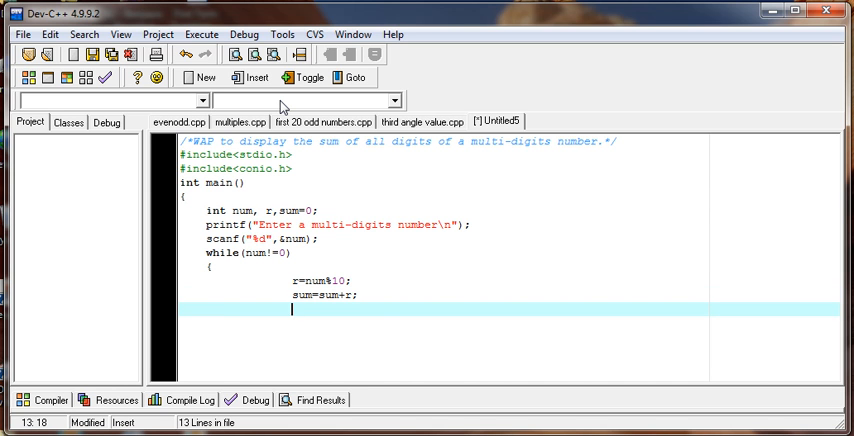
pyautogui.write('nu')
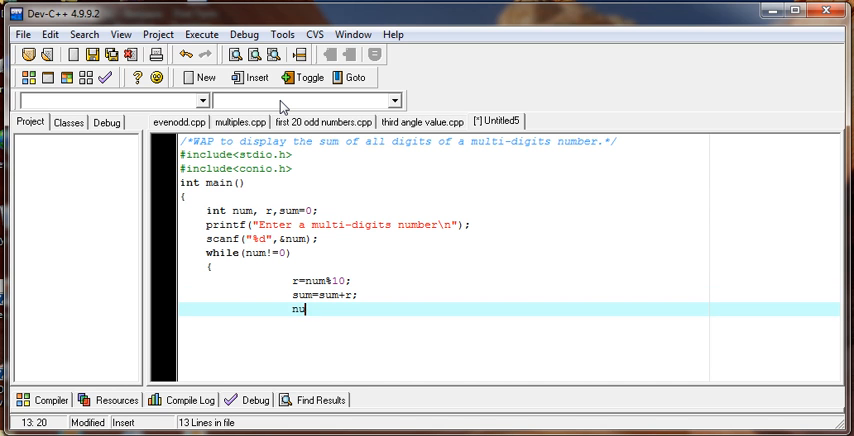
pyautogui.write('m=num')
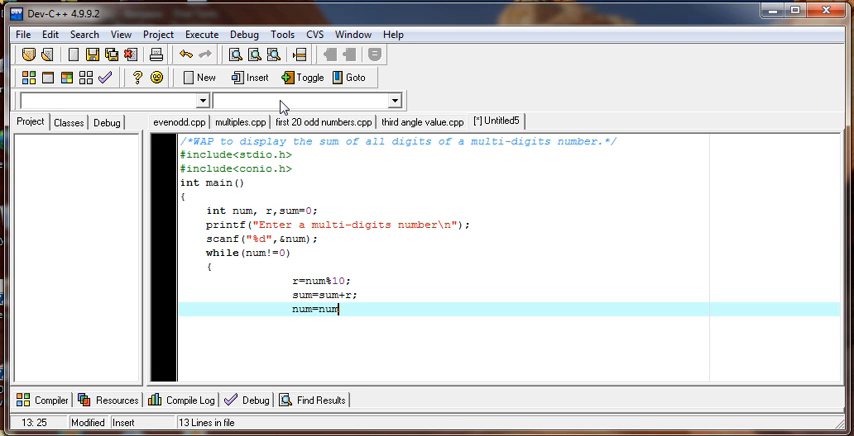
pyautogui.write('/')
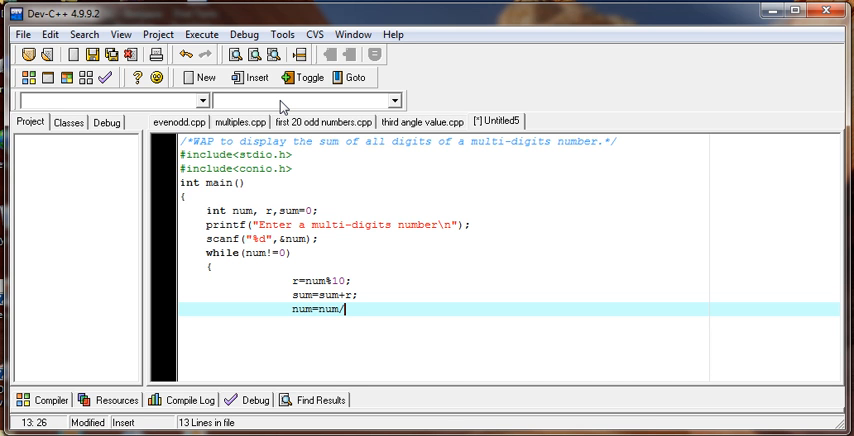
pyautogui.write('10;')
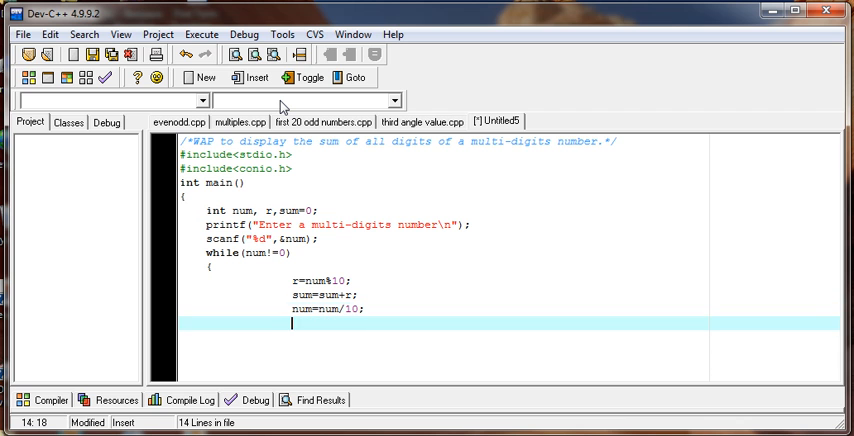
pyautogui.write('}')
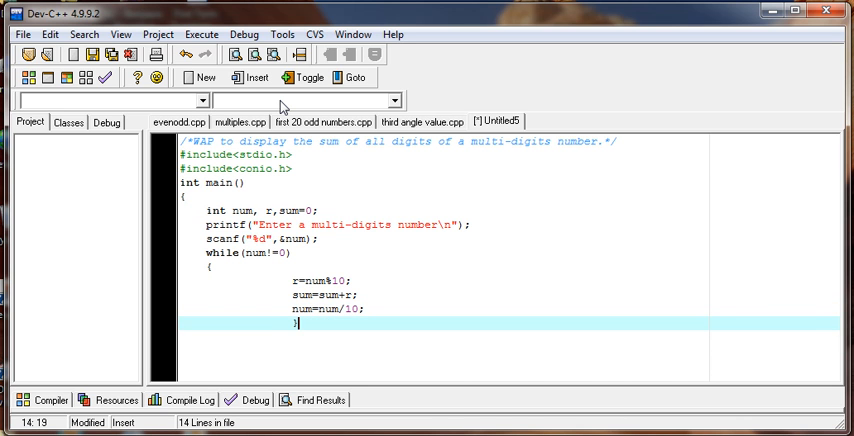
pyautogui.write('printf("The sum of u')
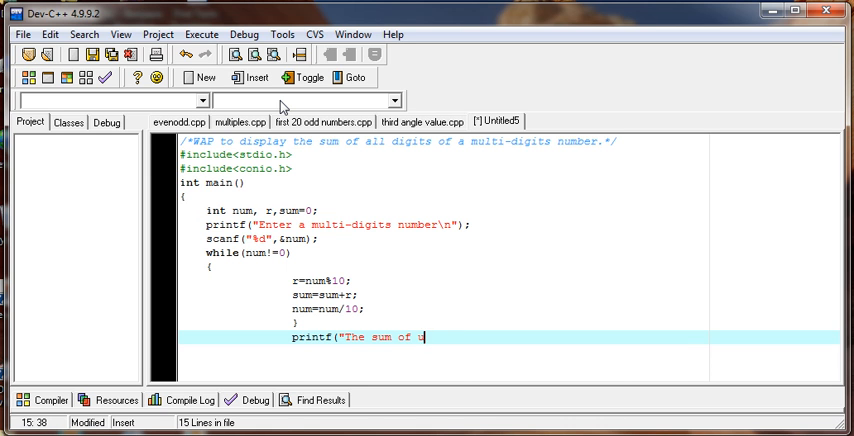
pyautogui.moveTo(437, 350)
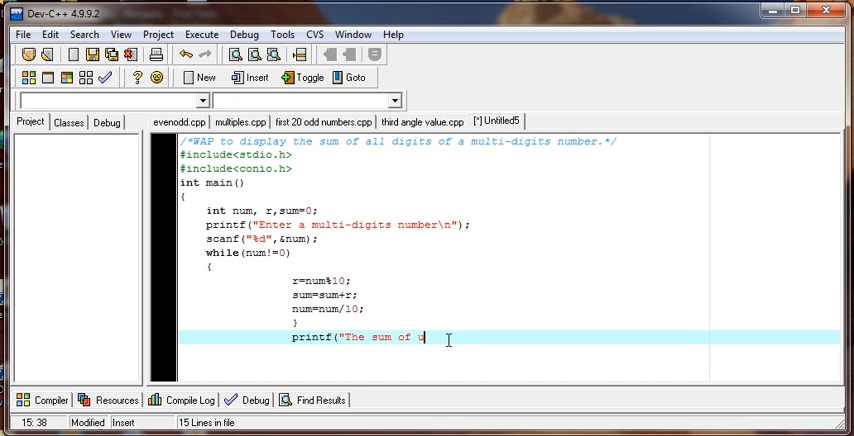
# Print the user-supplied number's sum, add getch(), and save as 'sum of multidigits number'
pyautogui.write('ser supplied number is')
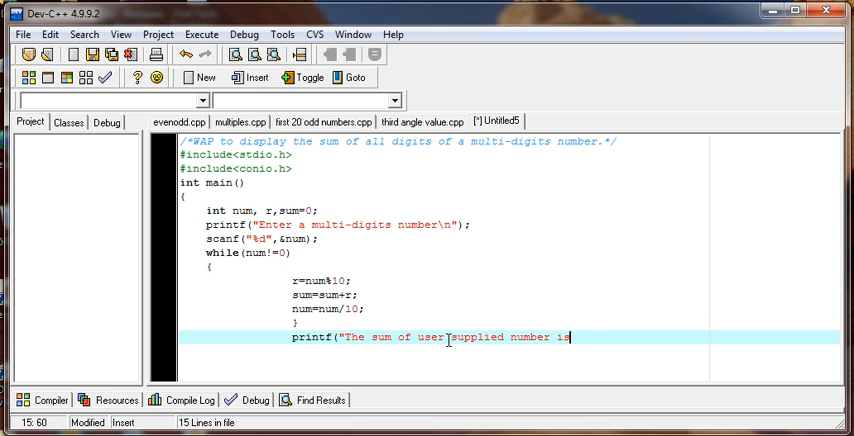
pyautogui.write('%d",')
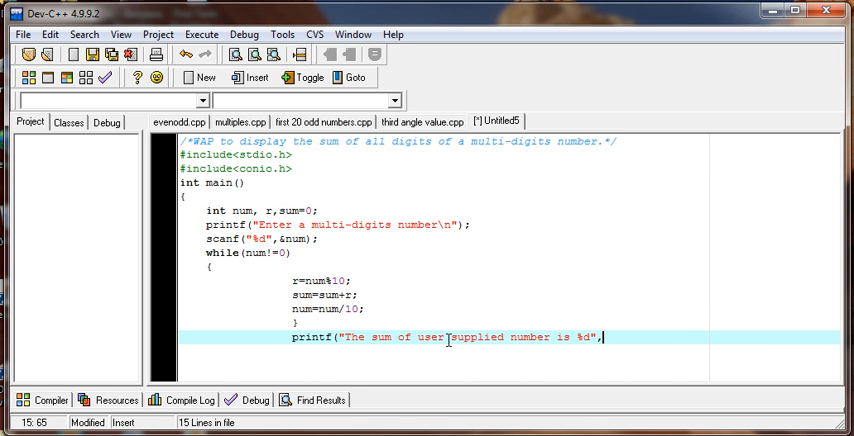
pyautogui.write('sum);')
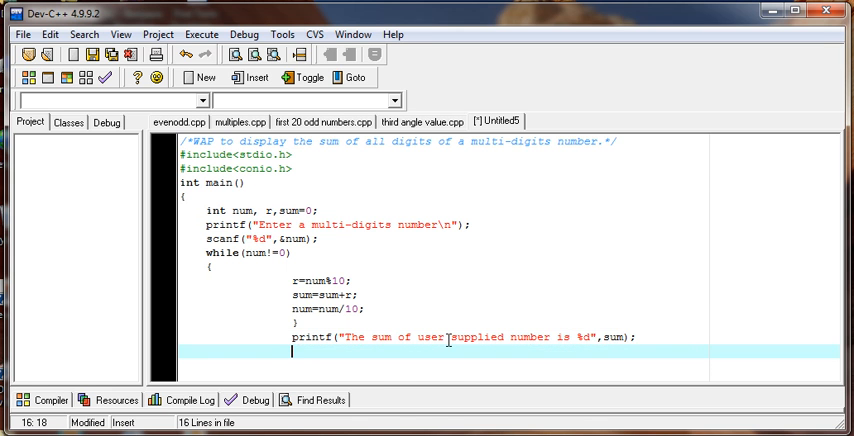
pyautogui.write('getch')
pyautogui.write('sum of multidigits num')
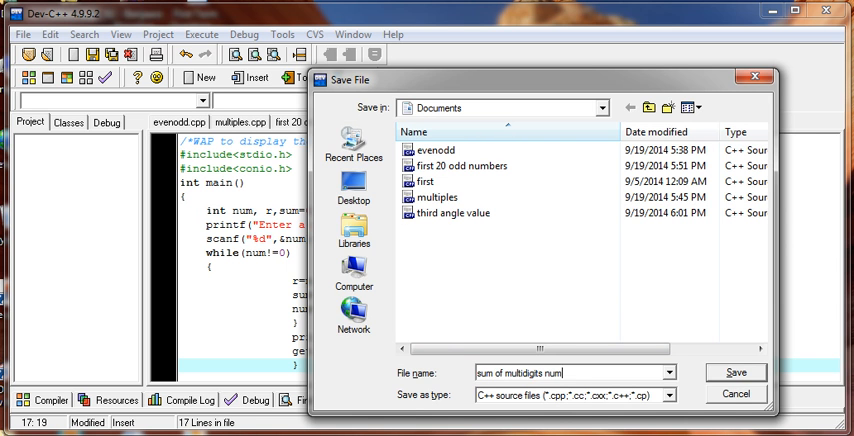
pyautogui.click(735, 372)
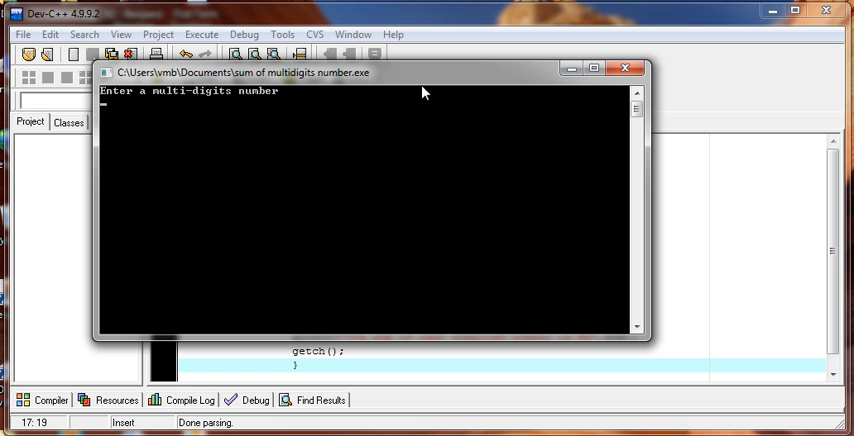
# Run the program with inputs 1234 and 98, see sum 17, and close the console
pyautogui.write('1234')
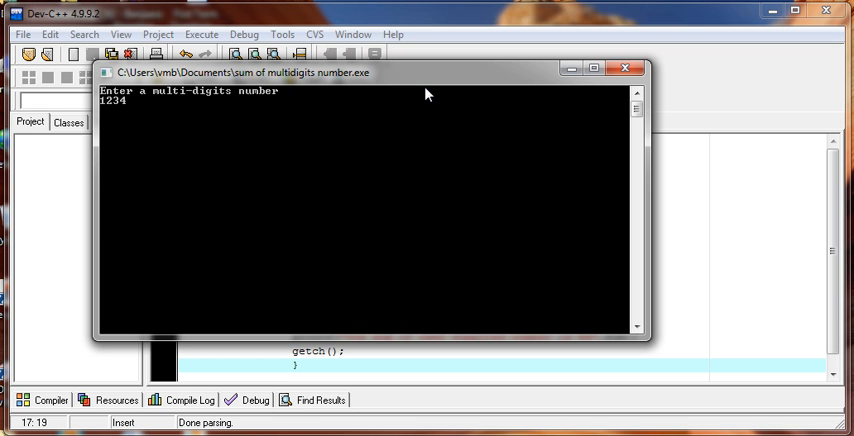
pyautogui.press('enter')
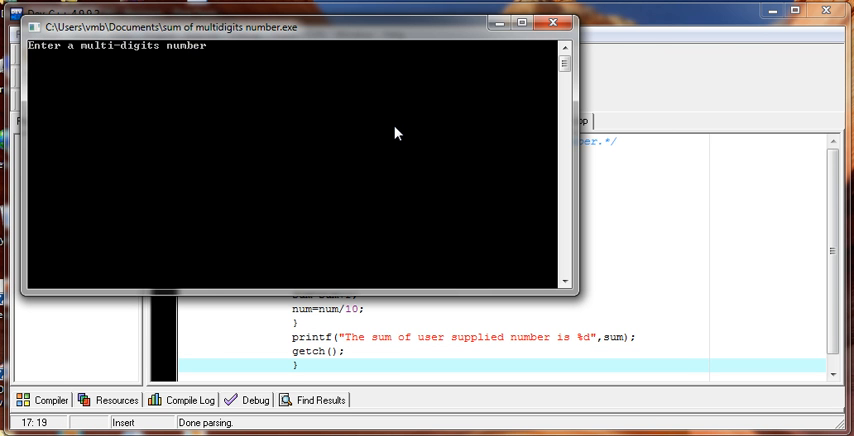
pyautogui.write('98')
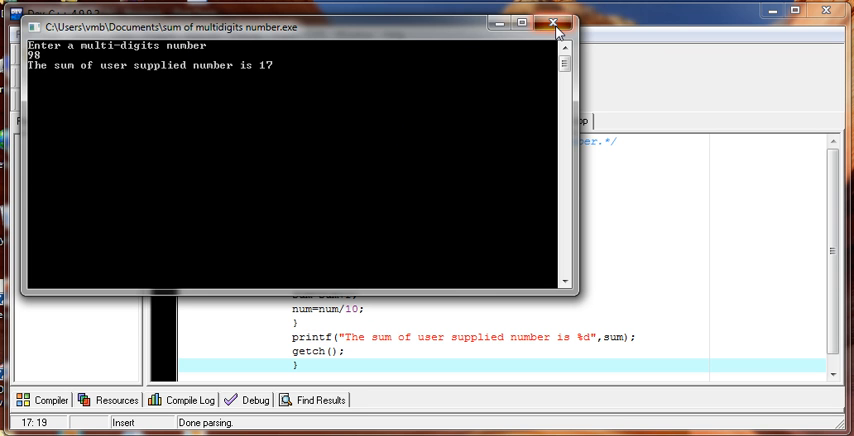
pyautogui.click(555, 28)
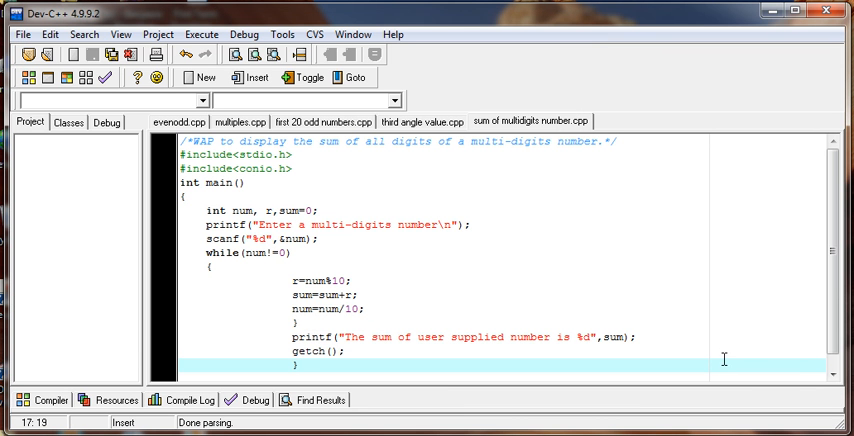